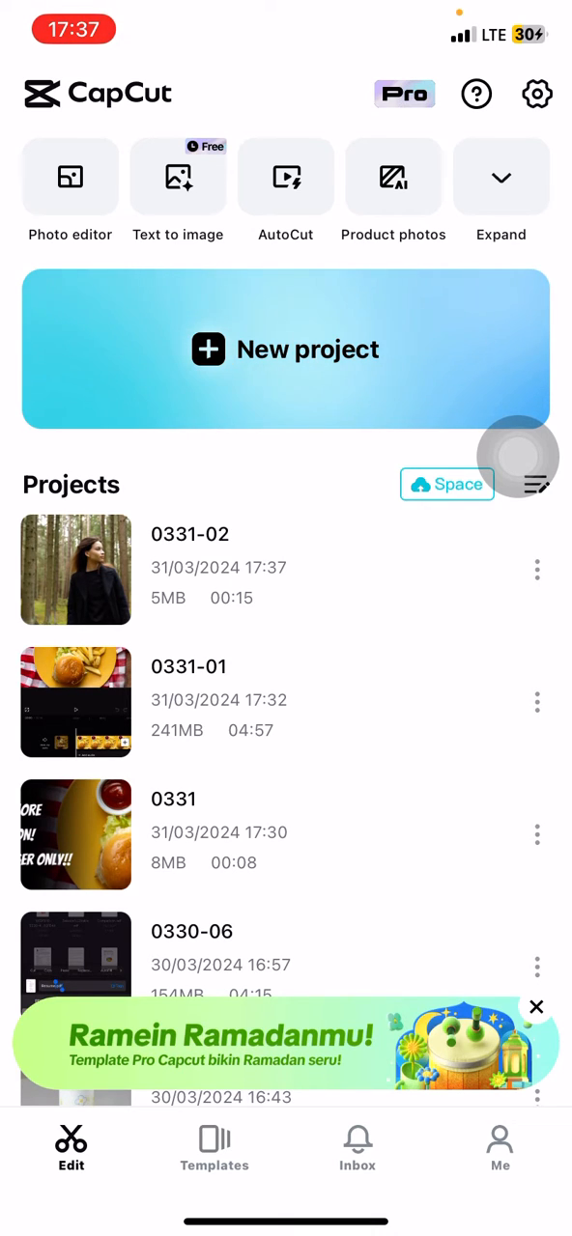
Open project 0331-02 and preview the forest clip briefly to about two seconds.
click(518, 456)
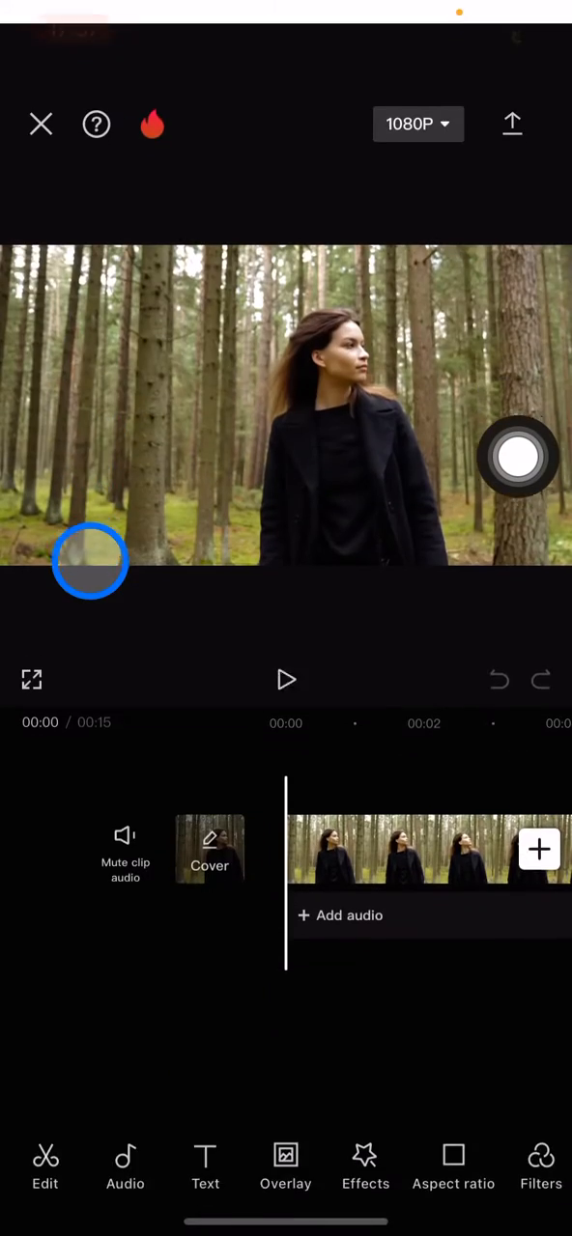
click(286, 679)
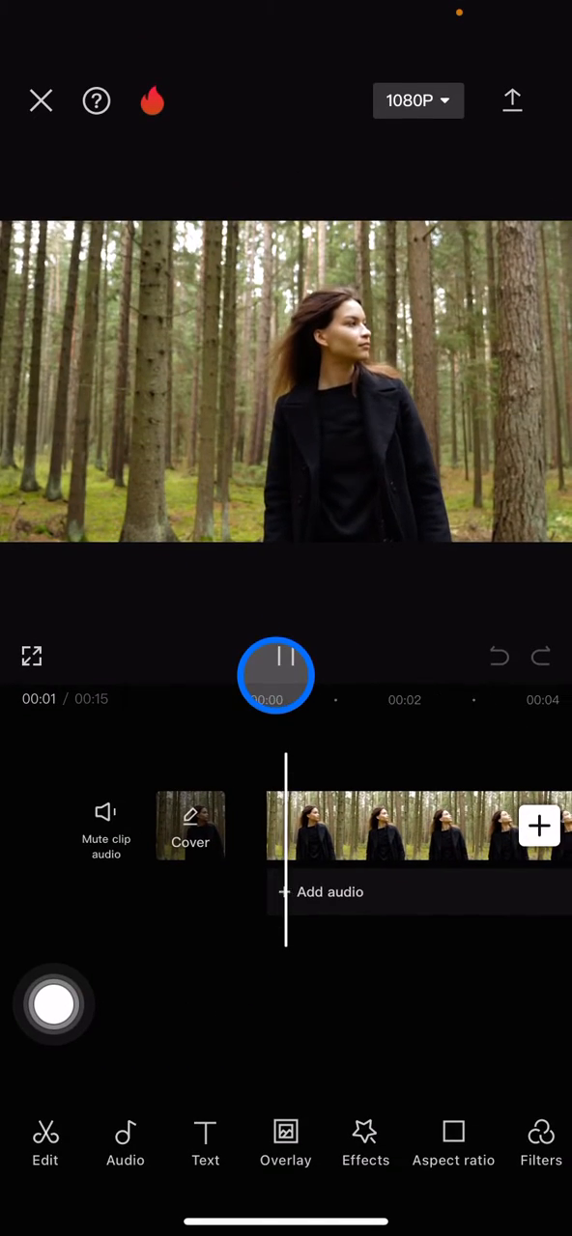
click(276, 676)
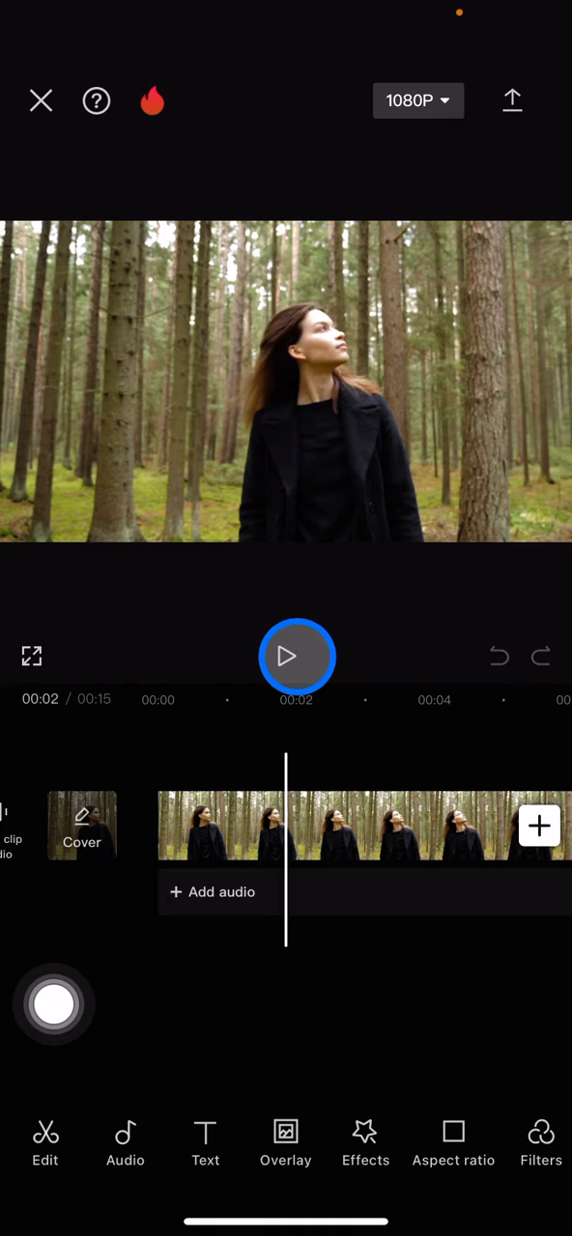
click(285, 657)
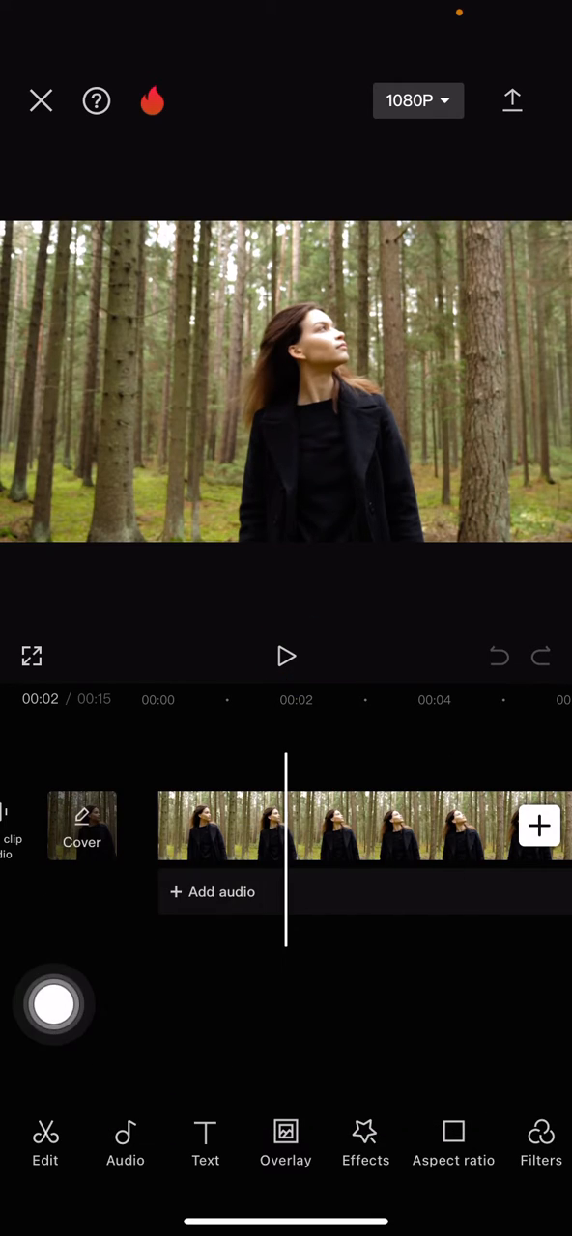
Return the playhead to the start and open Video effects from the Effects toolbar.
click(294, 835)
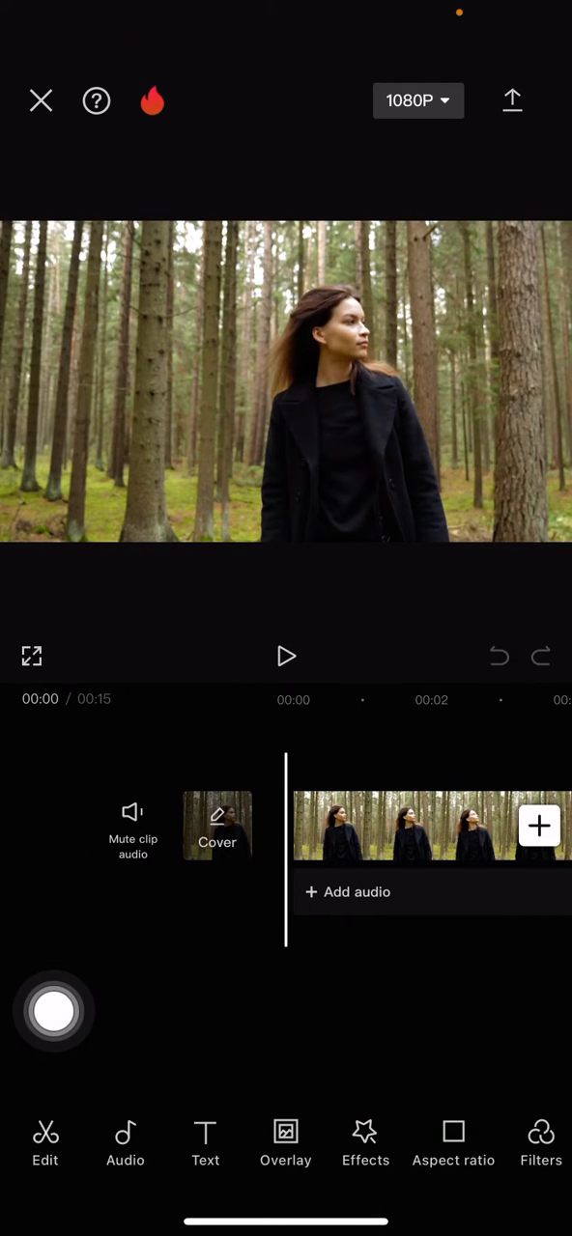
click(54, 1012)
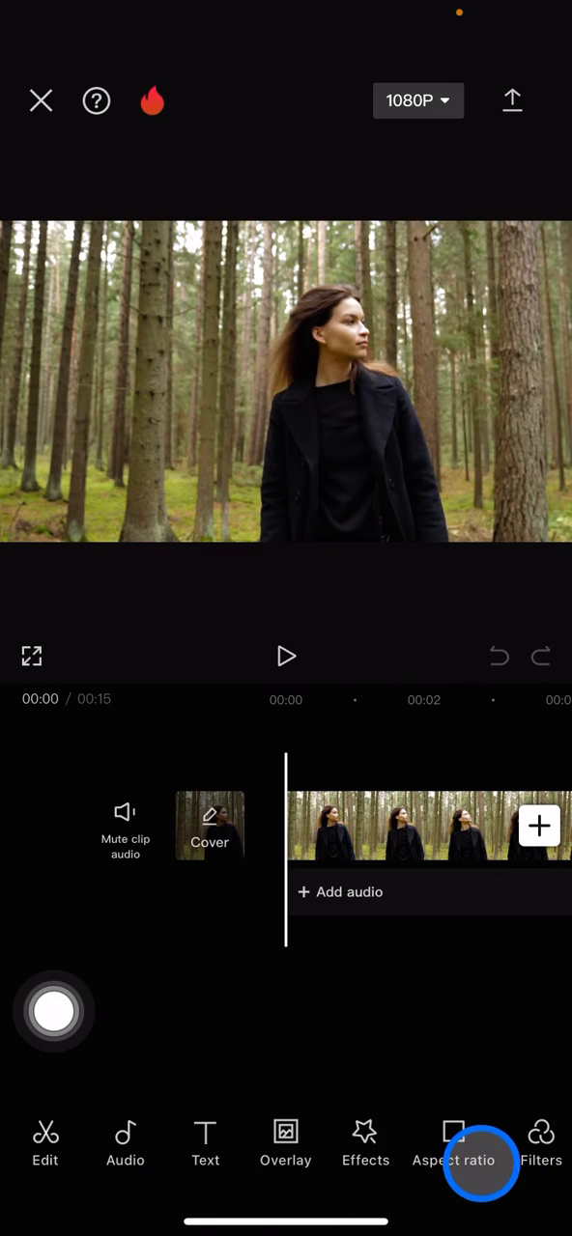
mouse_move(365, 1140)
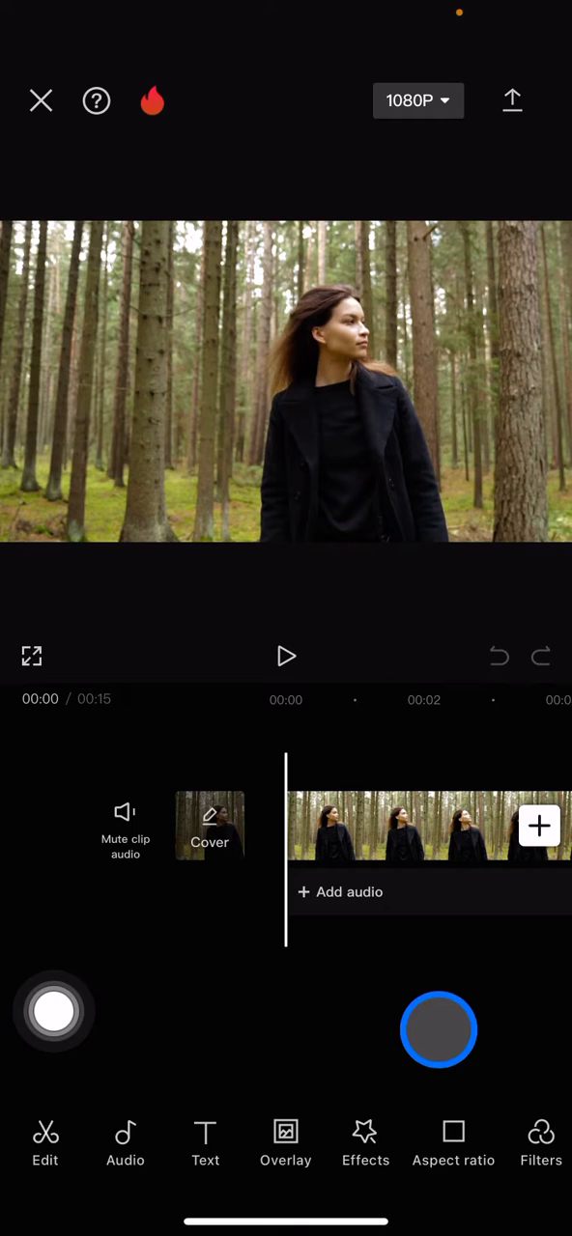
click(365, 1144)
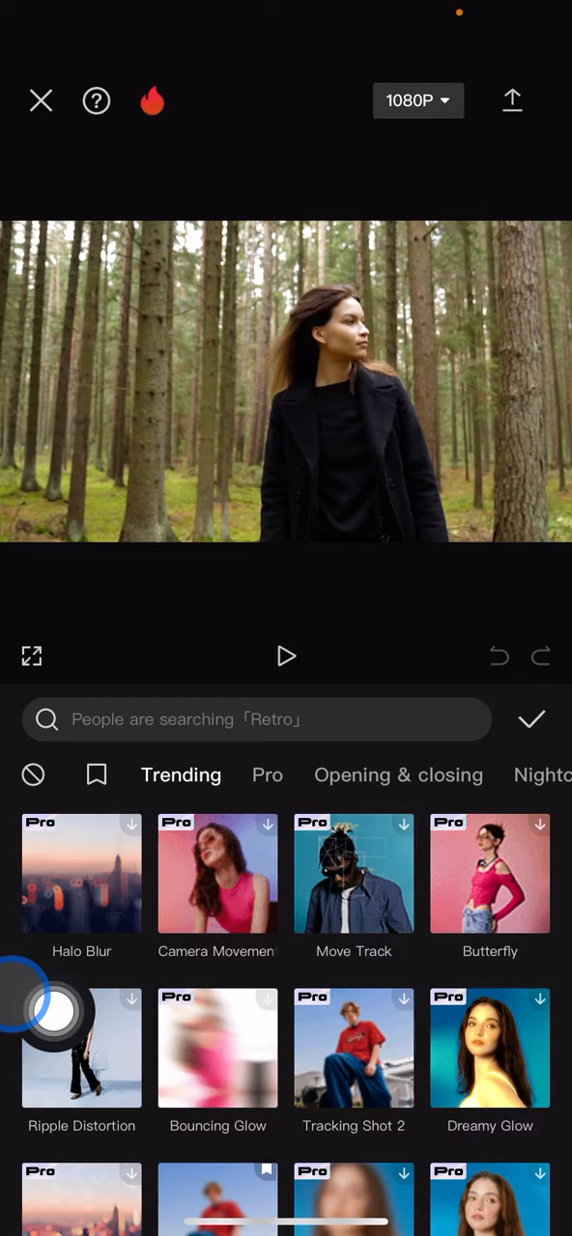
Show the Lens effects category and scroll down to Fisheye II.
scroll(right, 3)
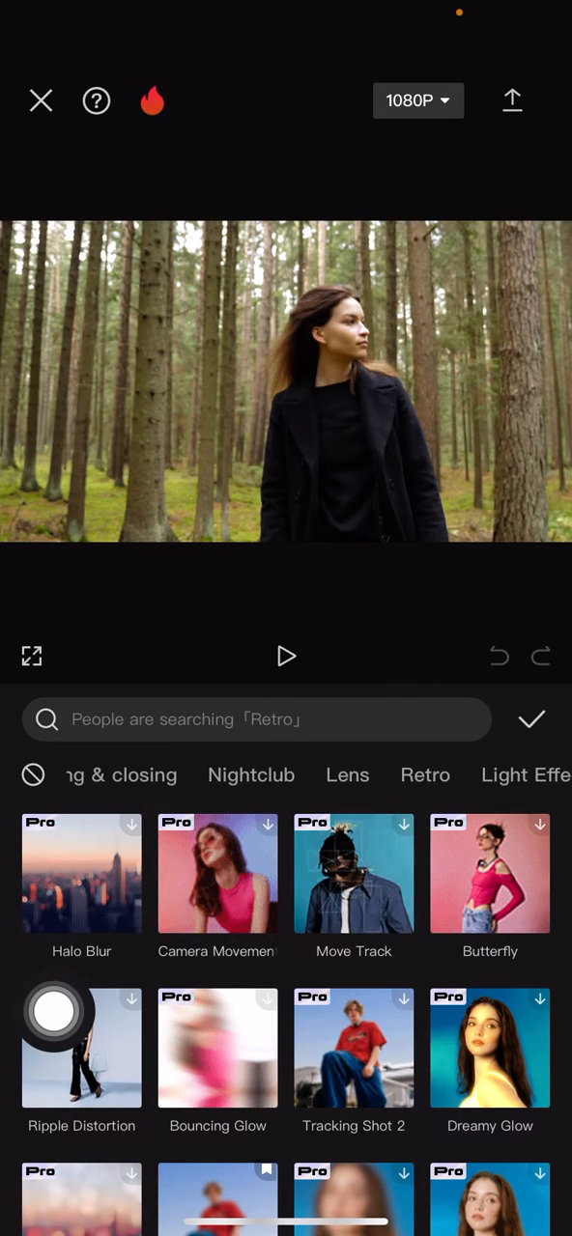
click(347, 774)
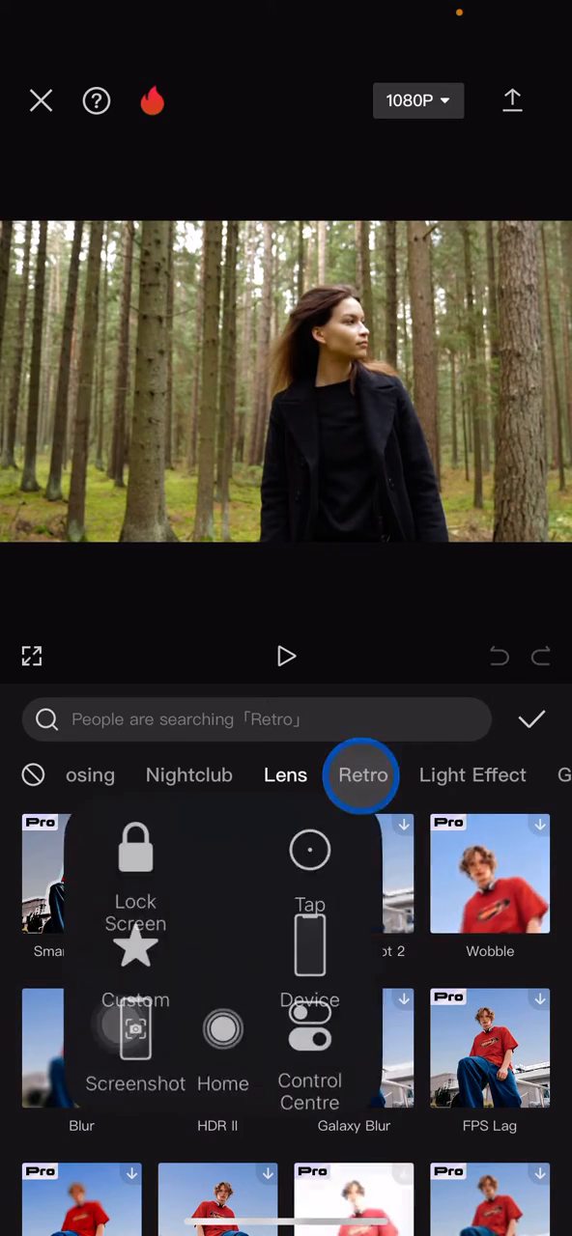
click(285, 775)
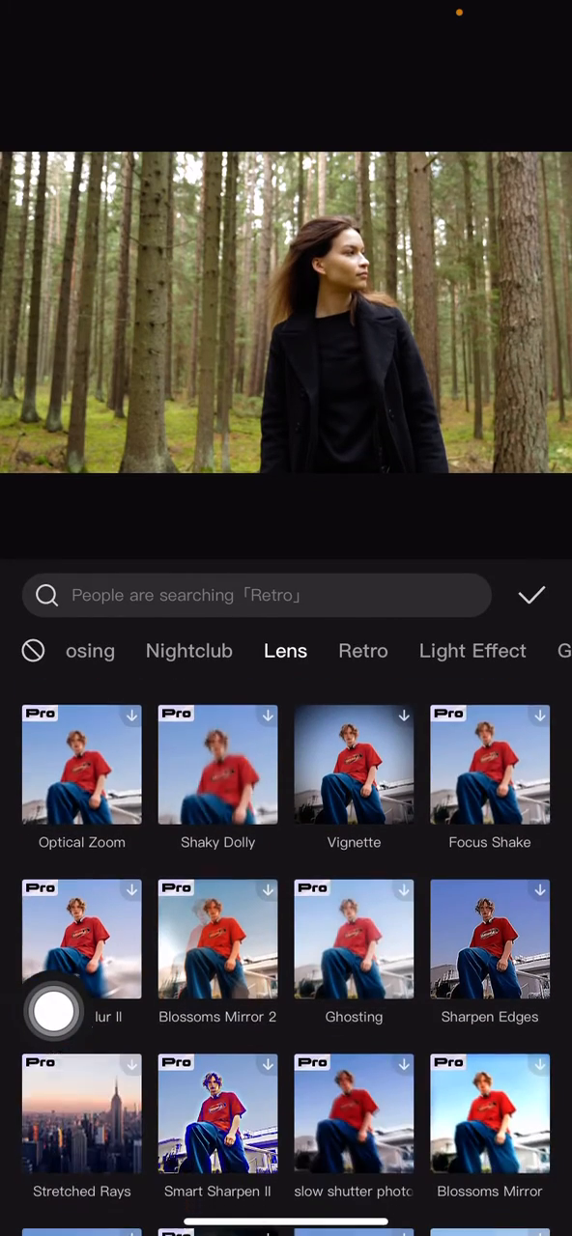
scroll(down, 3)
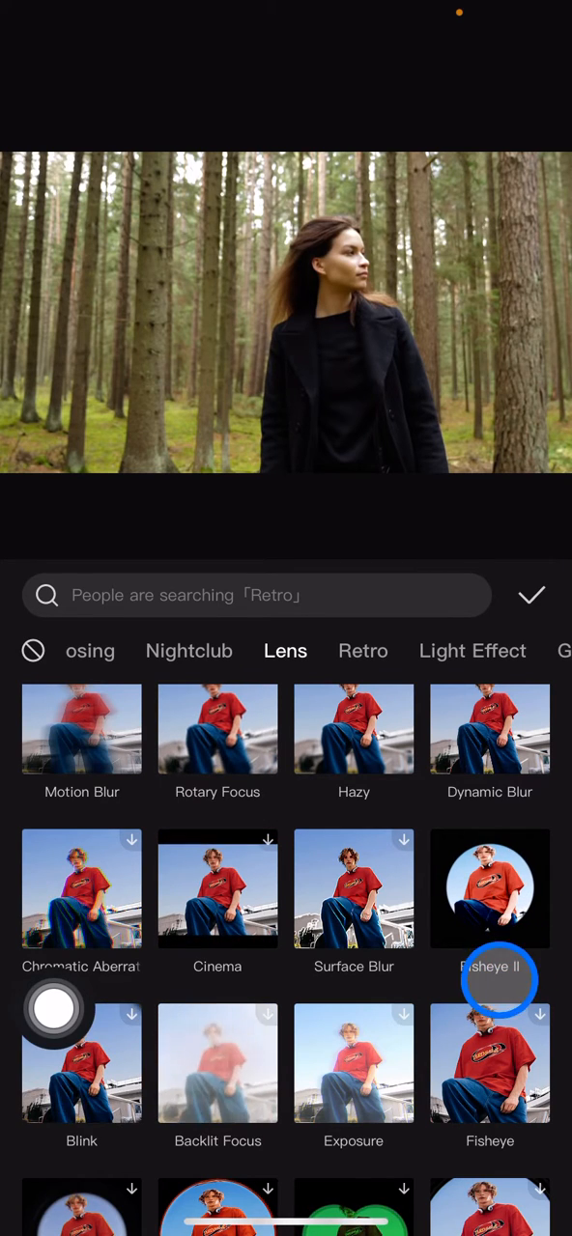
Apply Fisheye II to the forest clip and open its Adjust settings.
click(490, 888)
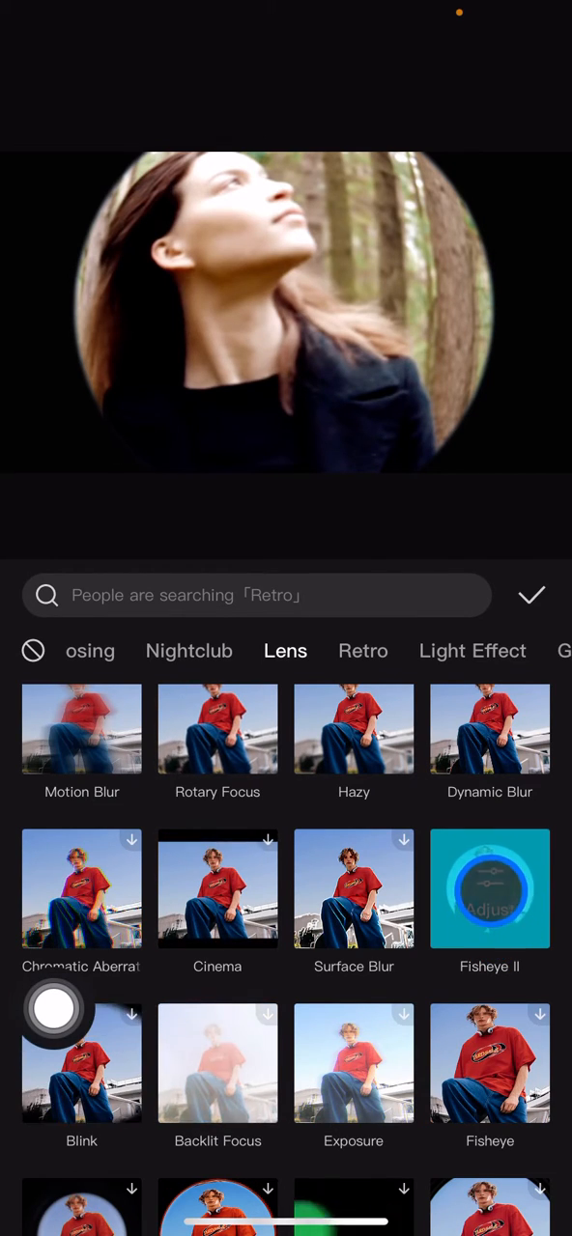
click(490, 888)
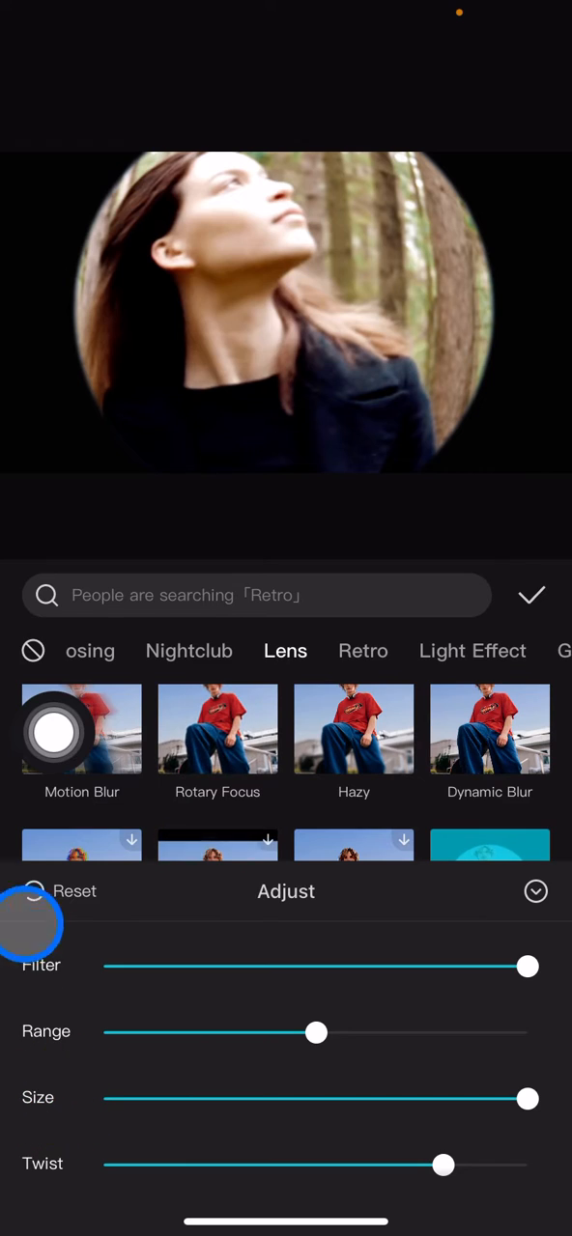
Lower the Fisheye II Size slider to about 75.
click(32, 925)
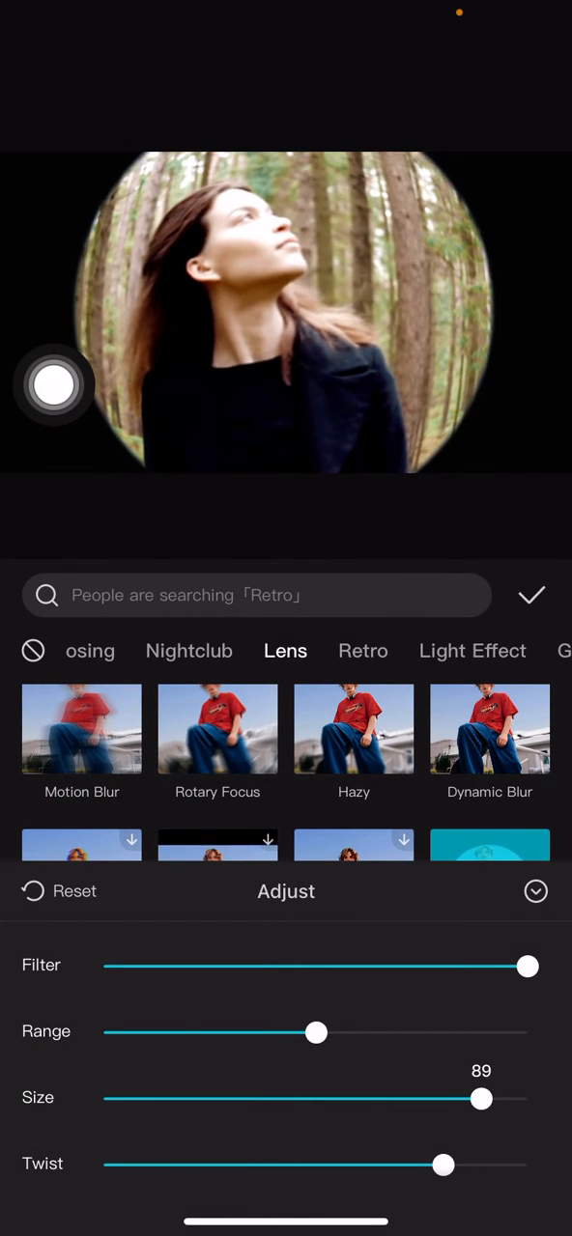
drag(481, 1098, 420, 1098)
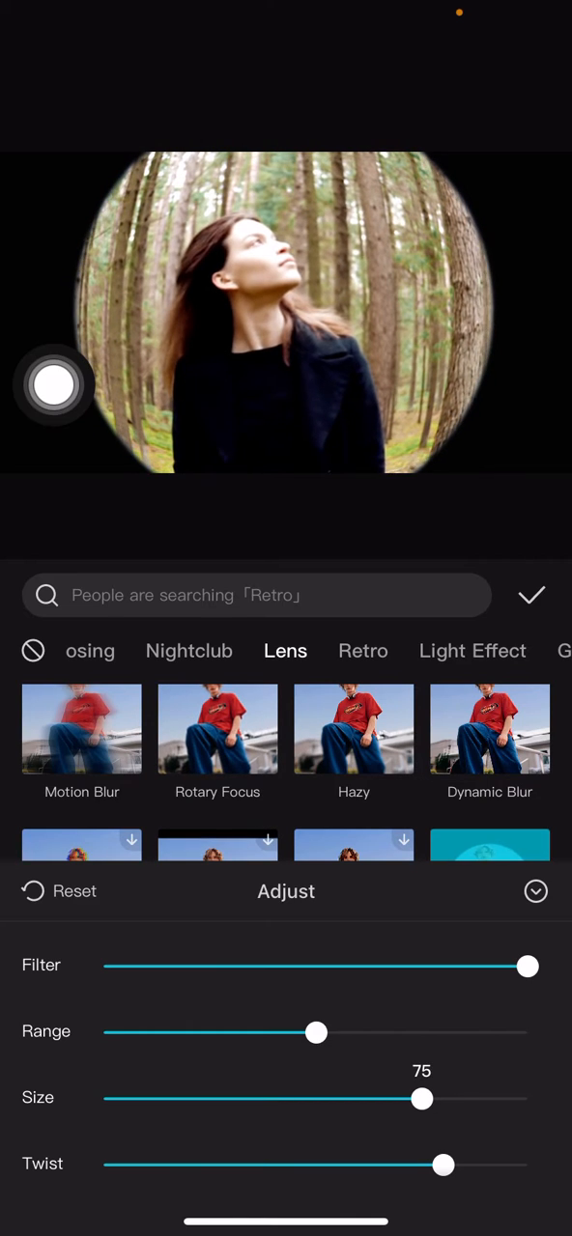
drag(421, 1099, 391, 1099)
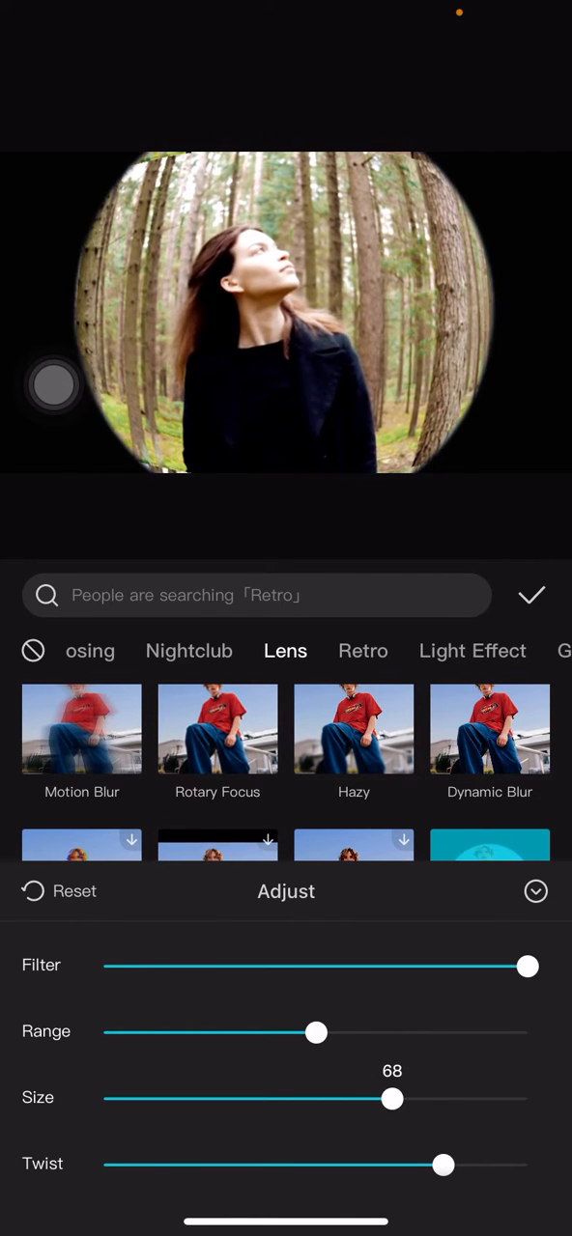
drag(391, 1098, 417, 1098)
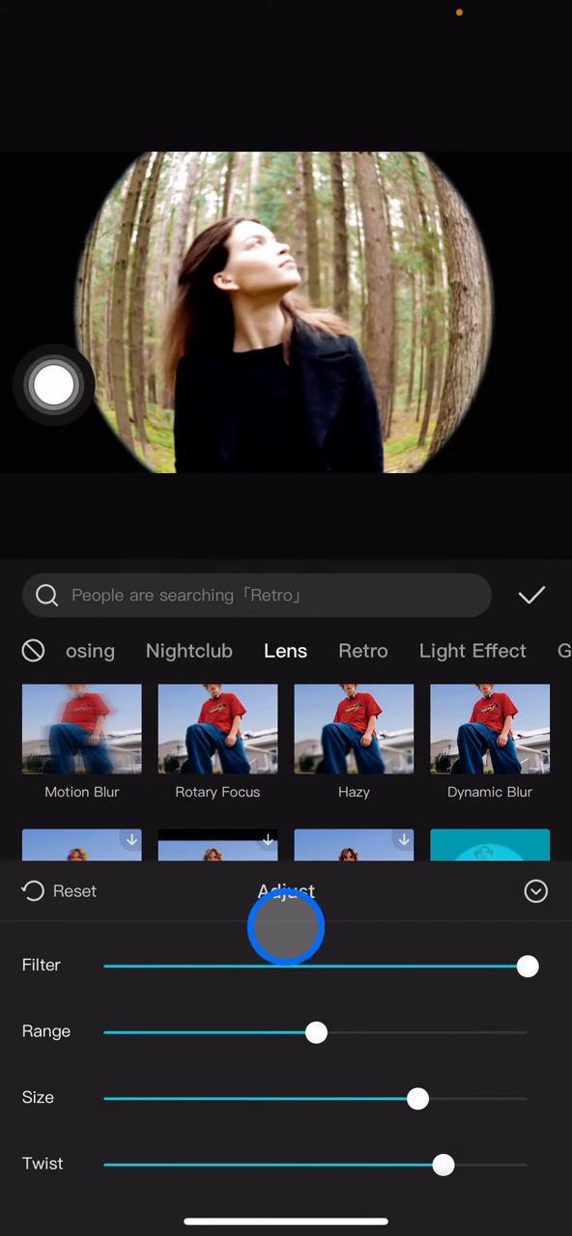
Confirm the fisheye effect, play back the clip, and exit saving the project.
click(532, 595)
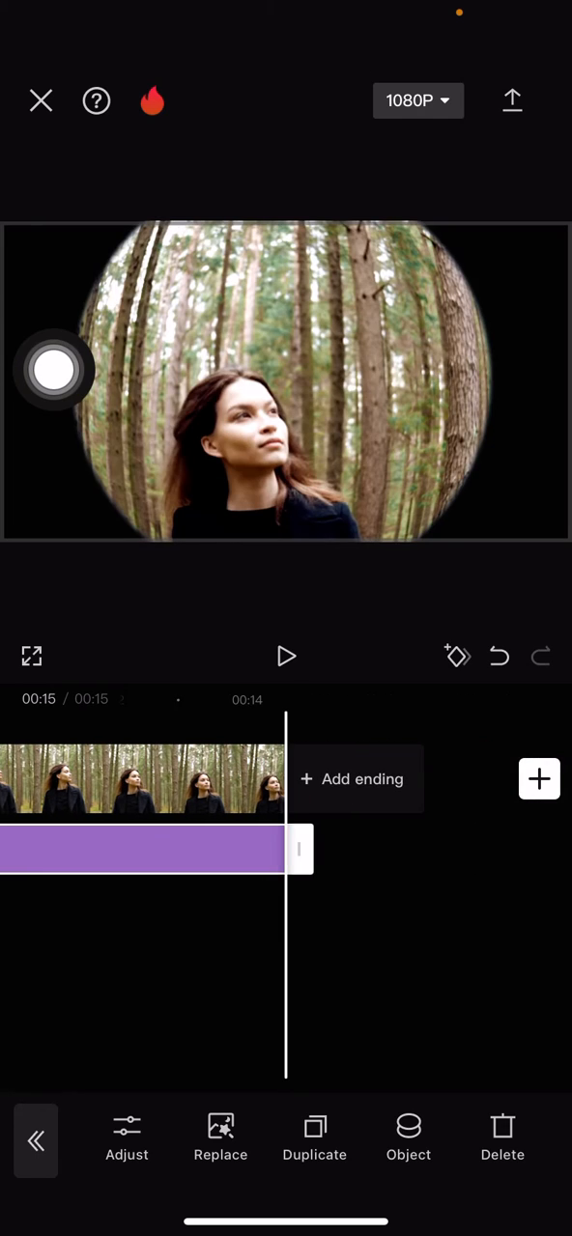
click(286, 656)
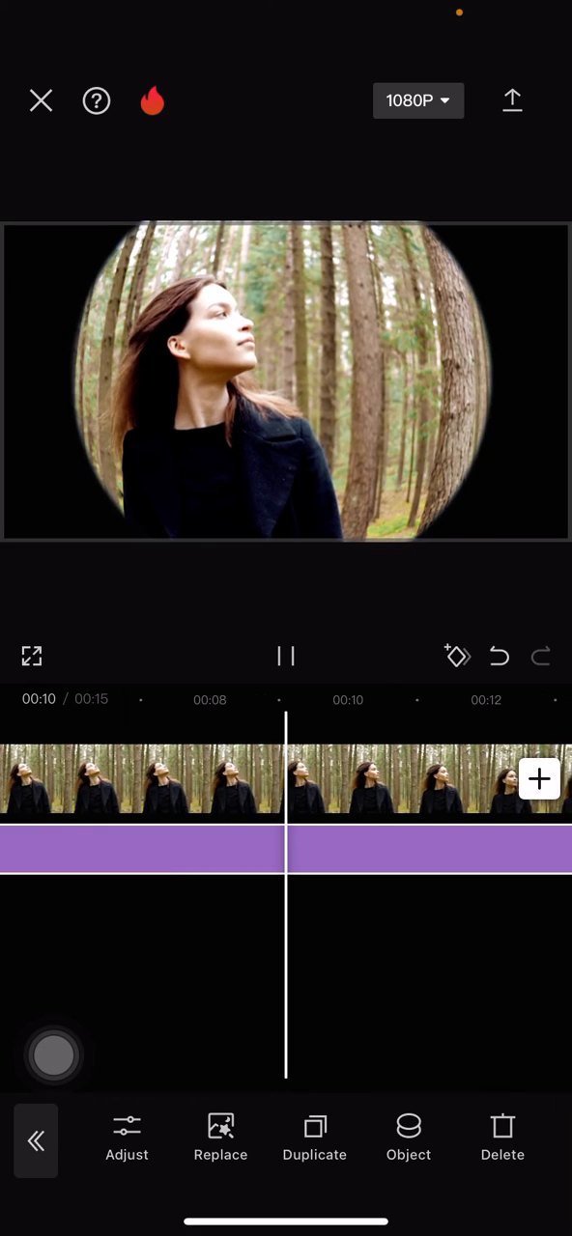
click(41, 101)
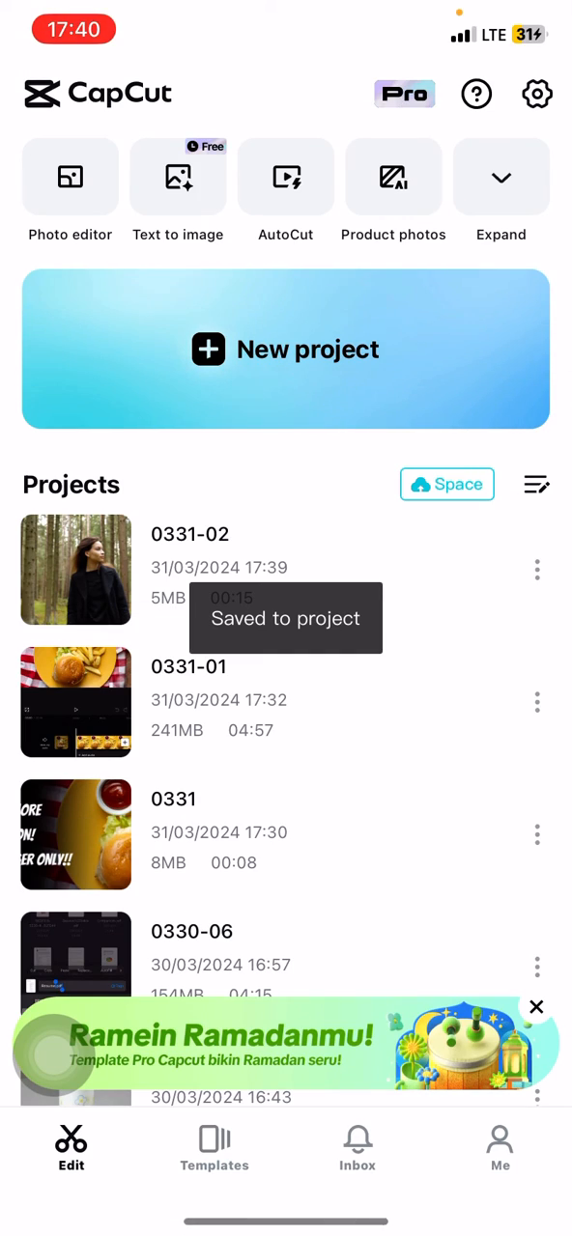